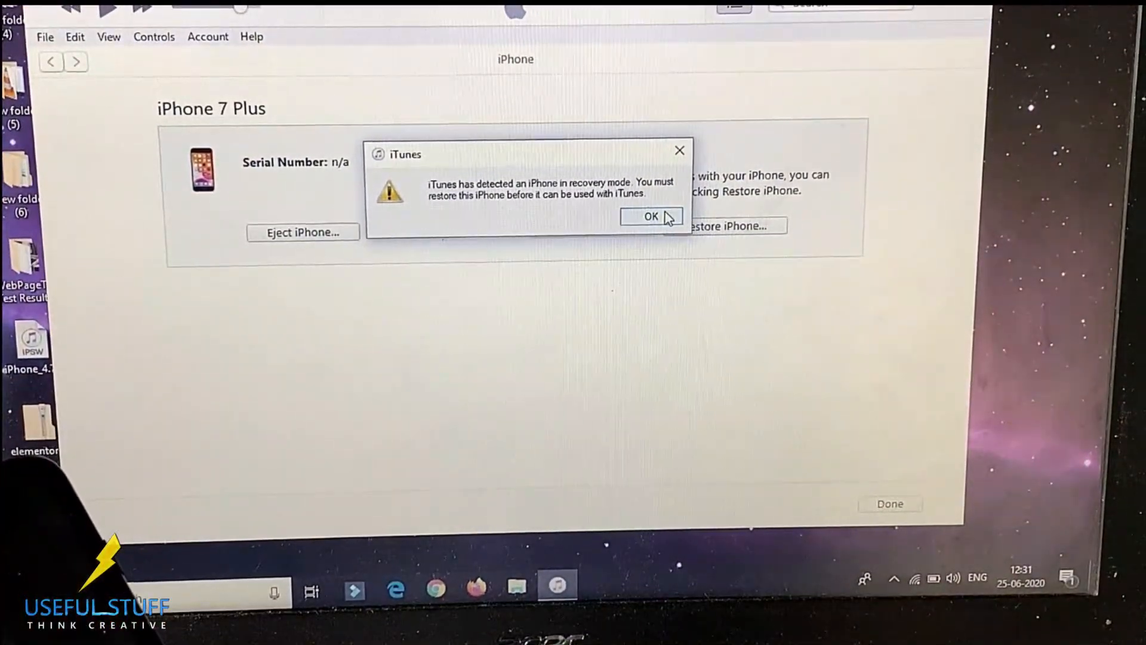
Dismiss the recovery-mode alert and restore the iPhone to factory settings with the iOS 13.5.1 update.
{"action": "left_click", "coordinate": [651, 216]}
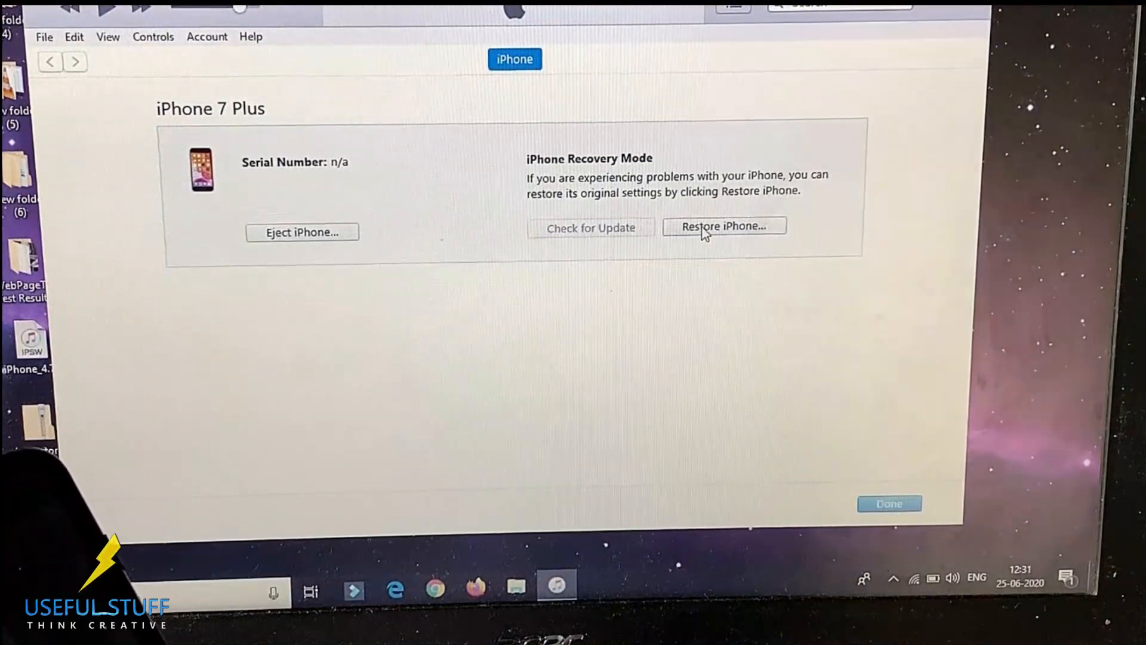
{"action": "left_click", "coordinate": [724, 226]}
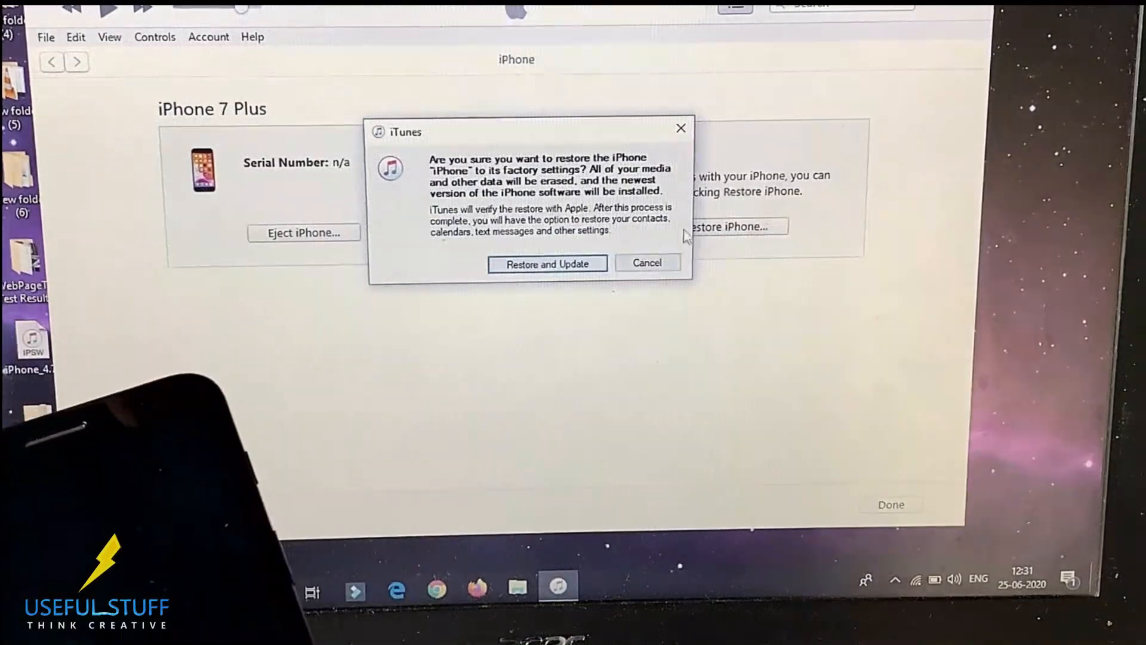
{"action": "left_click", "coordinate": [547, 262]}
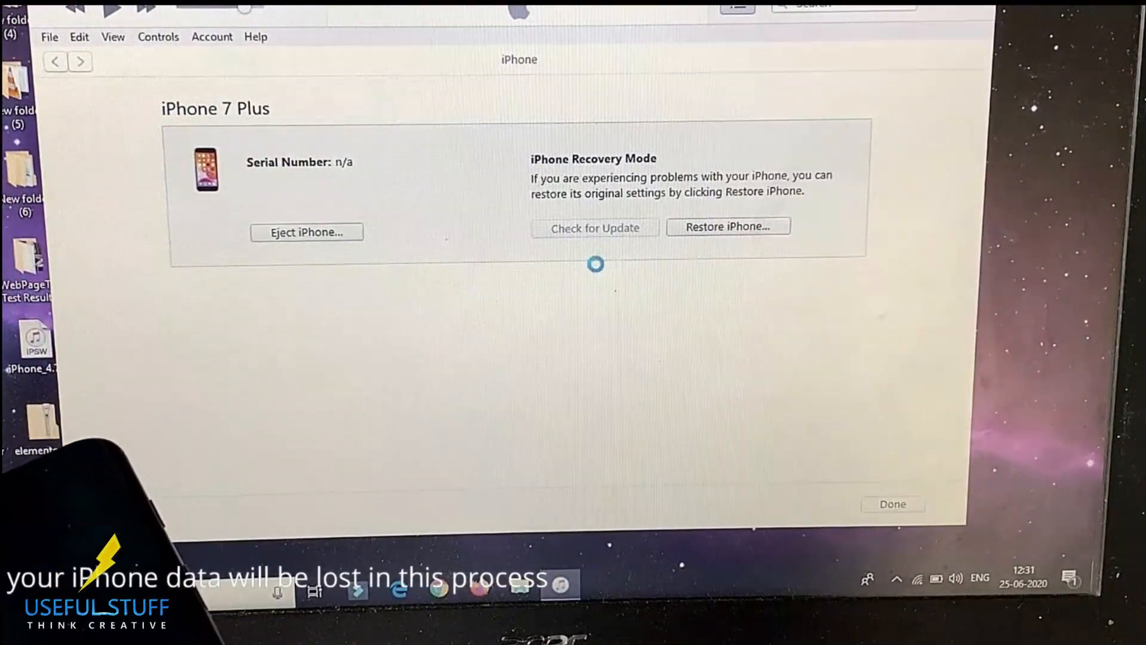
{"action": "left_click", "coordinate": [595, 227]}
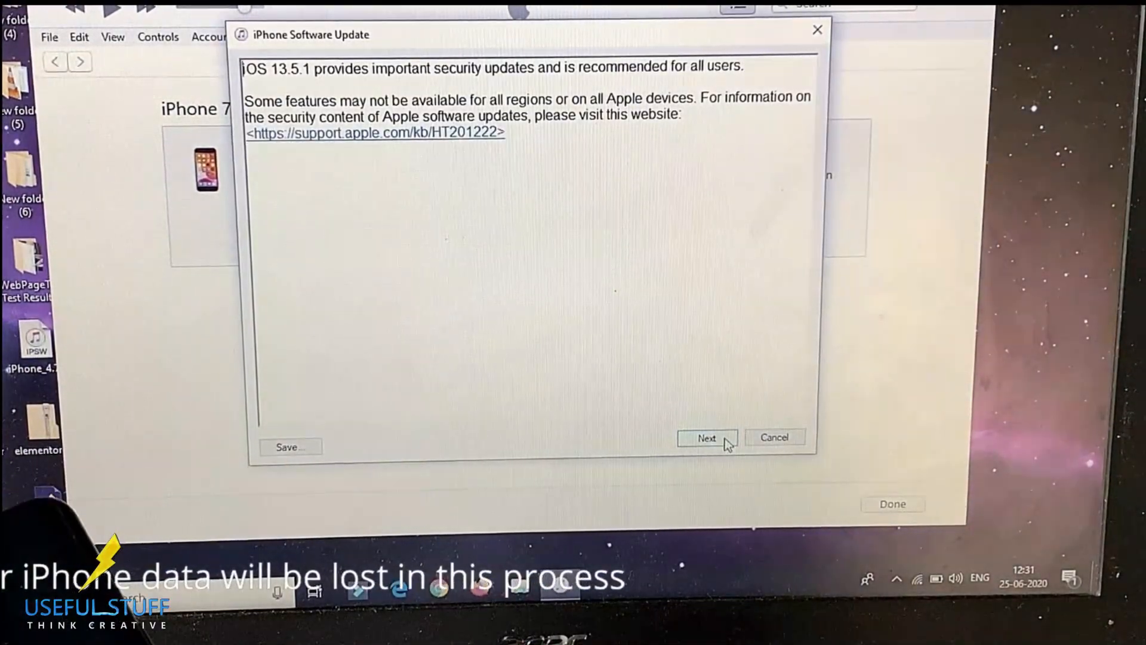
{"action": "left_click", "coordinate": [706, 437]}
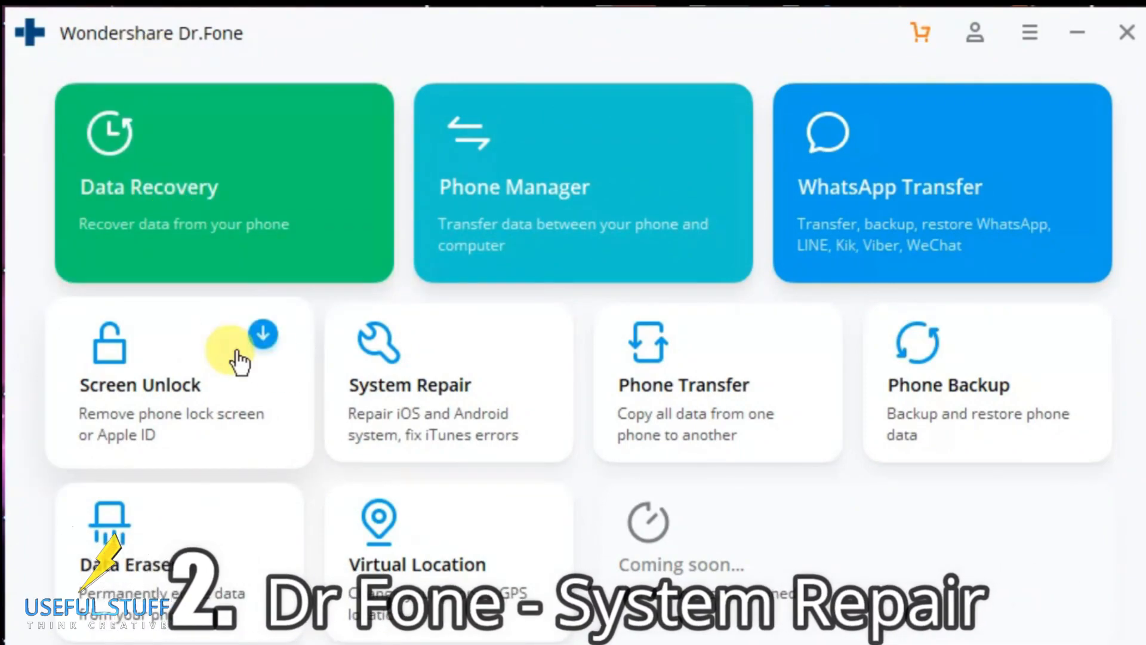
{"action": "mouse_move", "coordinate": [432, 352]}
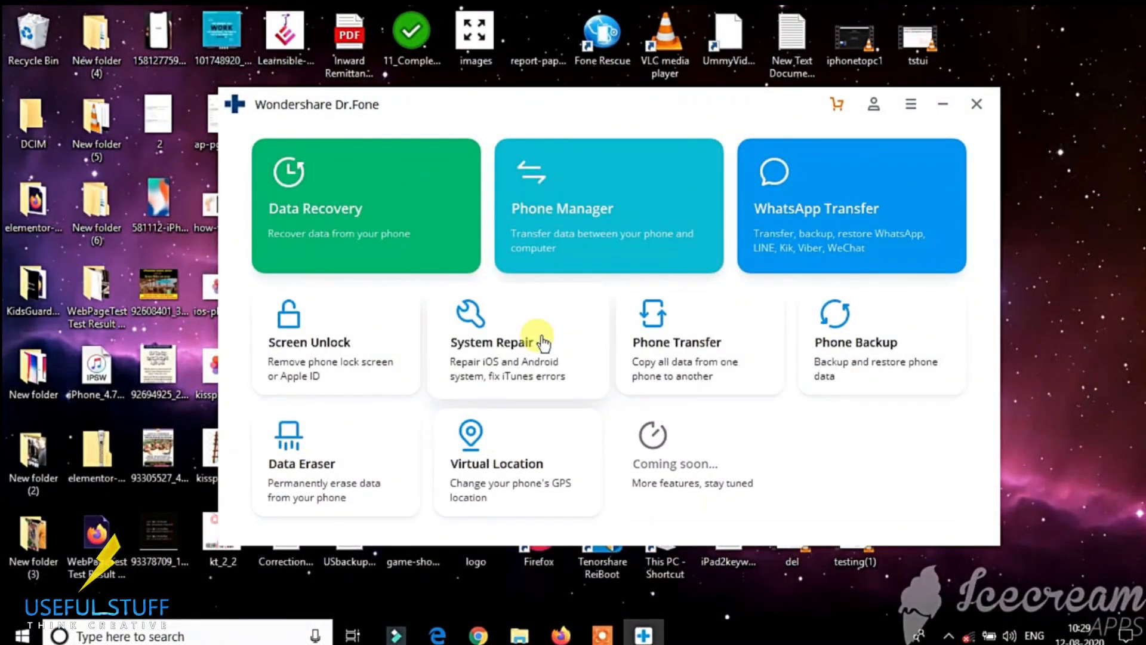
Launch System Repair, offering Standard and Advanced iOS repair modes.
{"action": "left_click", "coordinate": [517, 343]}
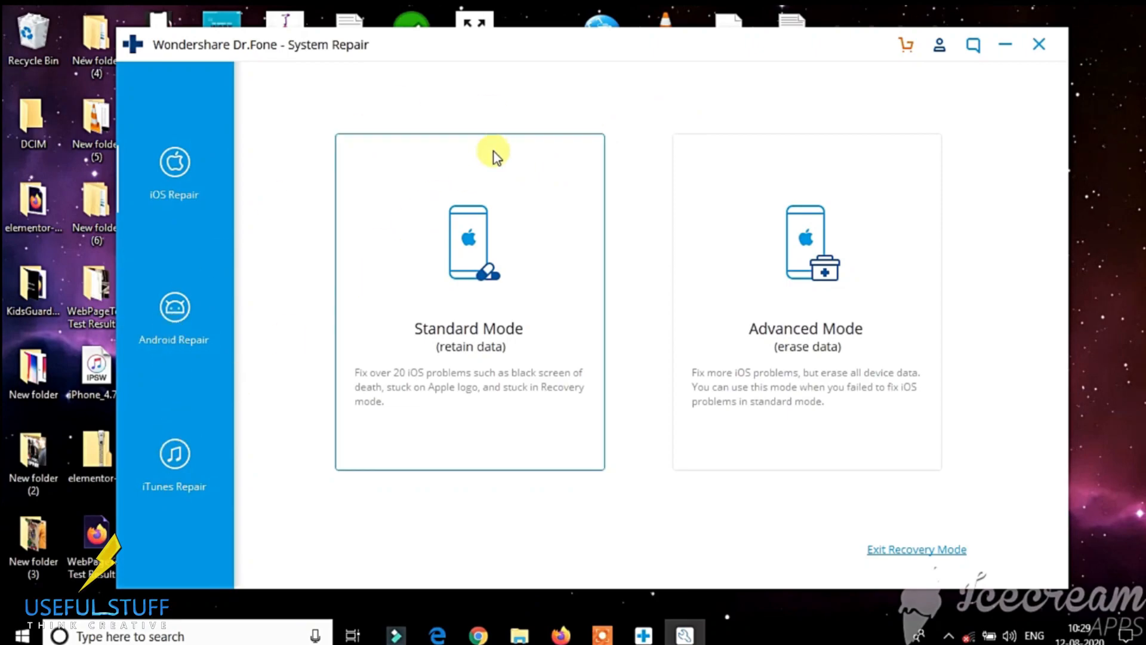
{"action": "mouse_move", "coordinate": [555, 304]}
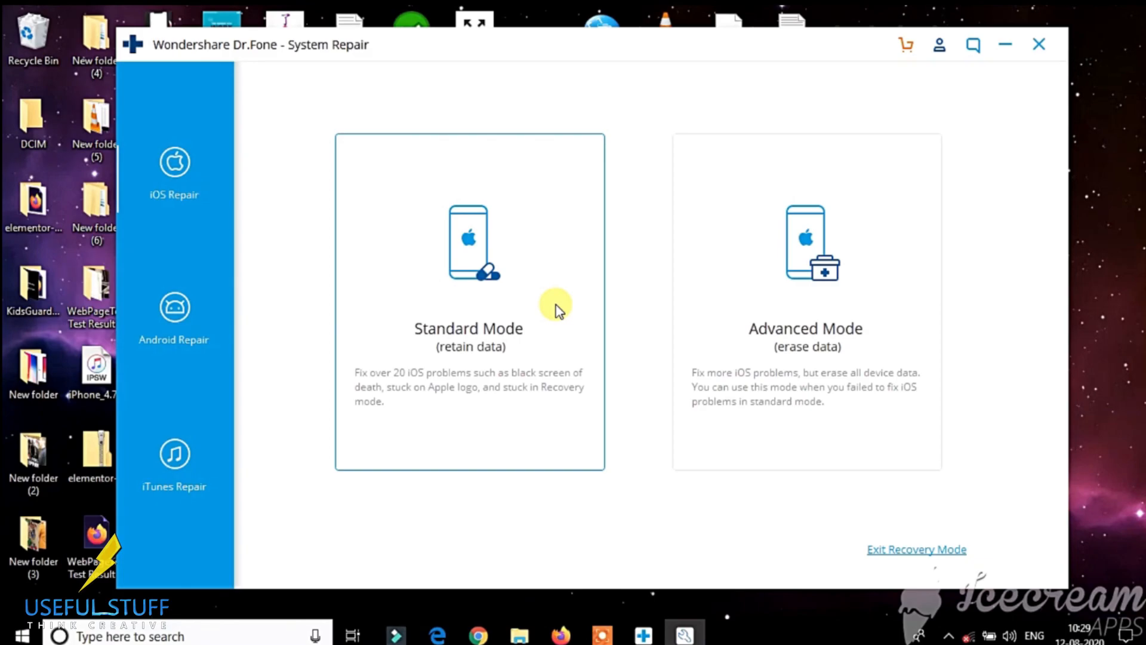
{"action": "mouse_move", "coordinate": [806, 333]}
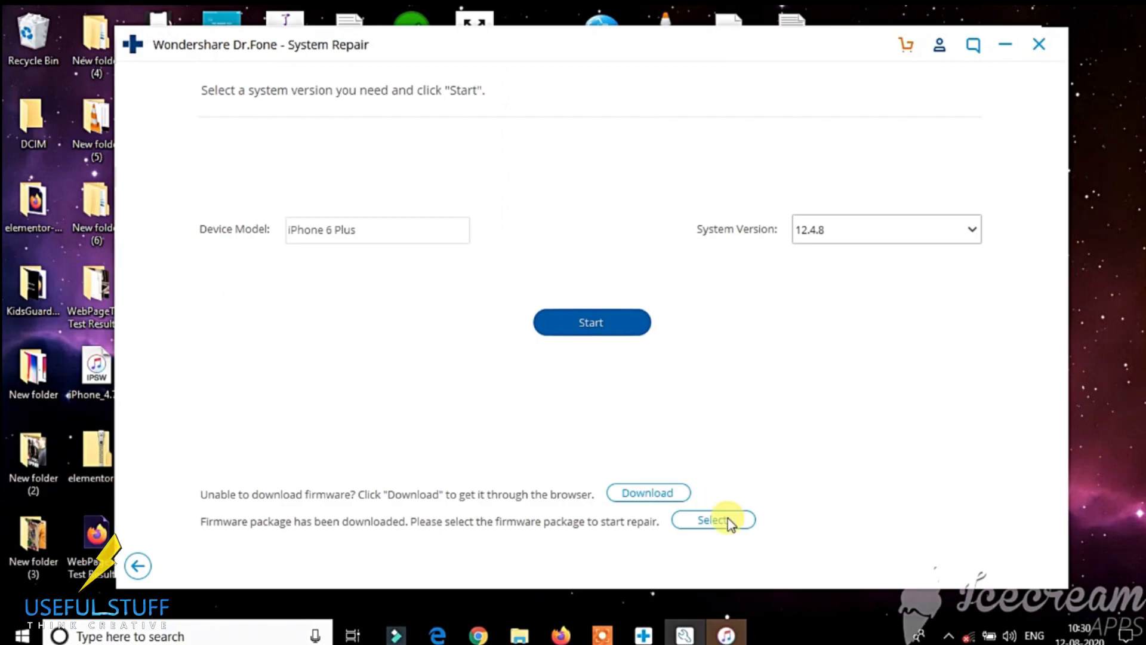
Load the downloaded iOS 12.4.8 firmware package for the iPhone 6 Plus.
{"action": "left_click", "coordinate": [712, 520]}
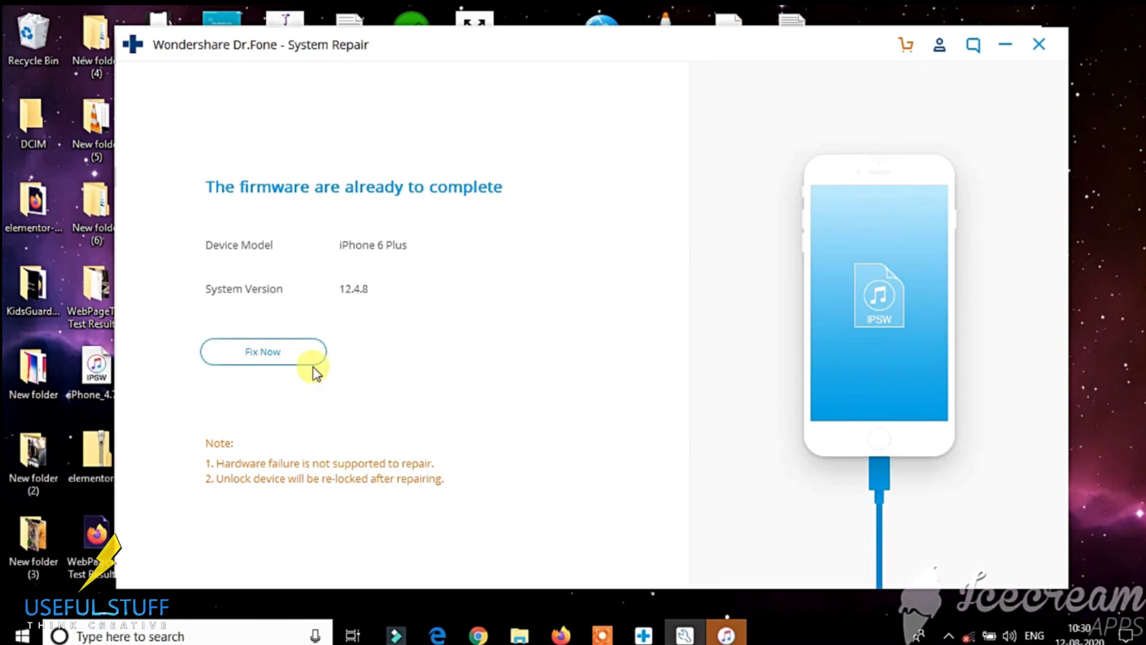
Fix Now to begin repairing the iPhone 6 Plus system with the loaded firmware.
{"action": "left_click", "coordinate": [261, 351]}
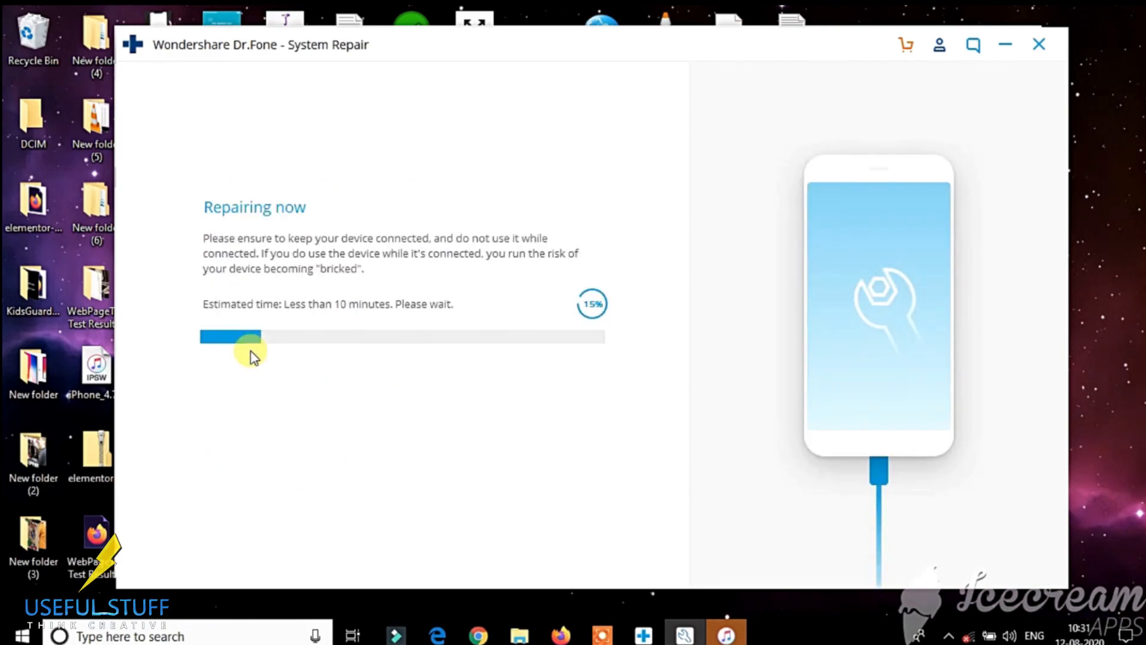
{"action": "mouse_move", "coordinate": [755, 410]}
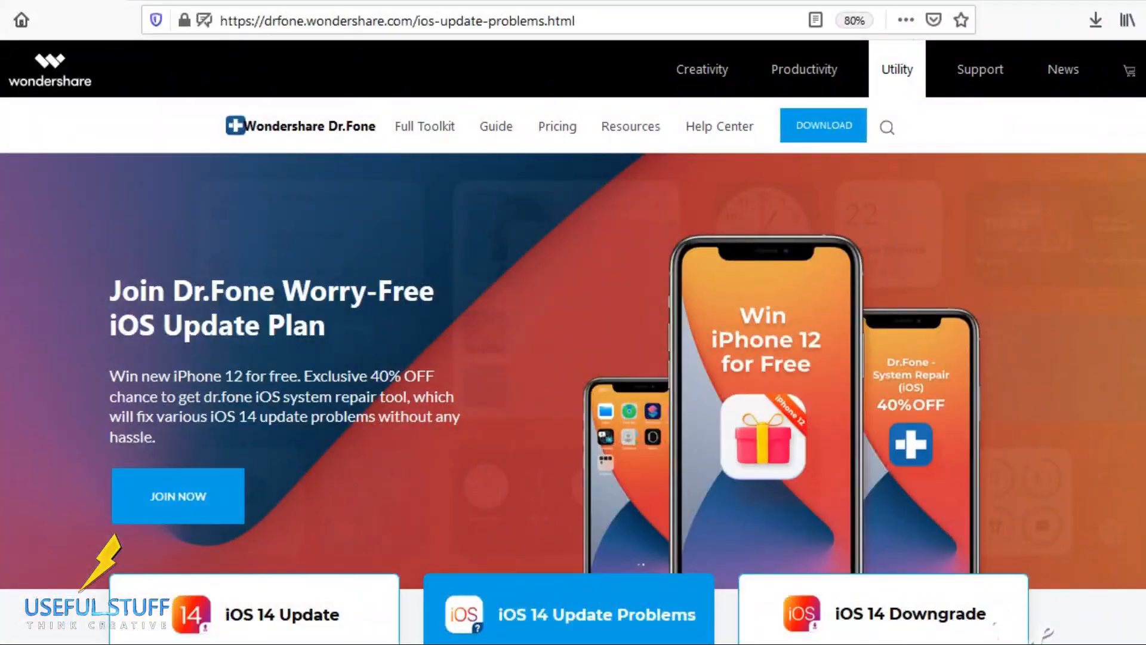
Reach the Vote to Win iPhone 12 form and fill the Email field with the autofill address.
{"action": "scroll", "scroll_direction": "down", "scroll_amount": 3}
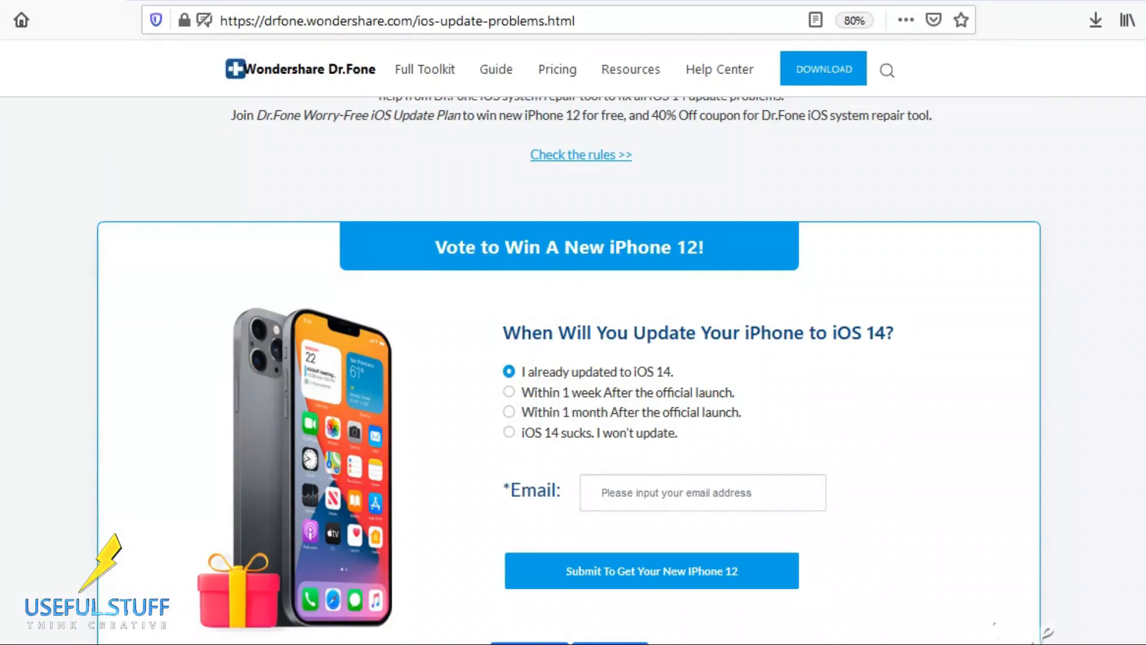
{"action": "scroll", "scroll_direction": "down", "scroll_amount": 3}
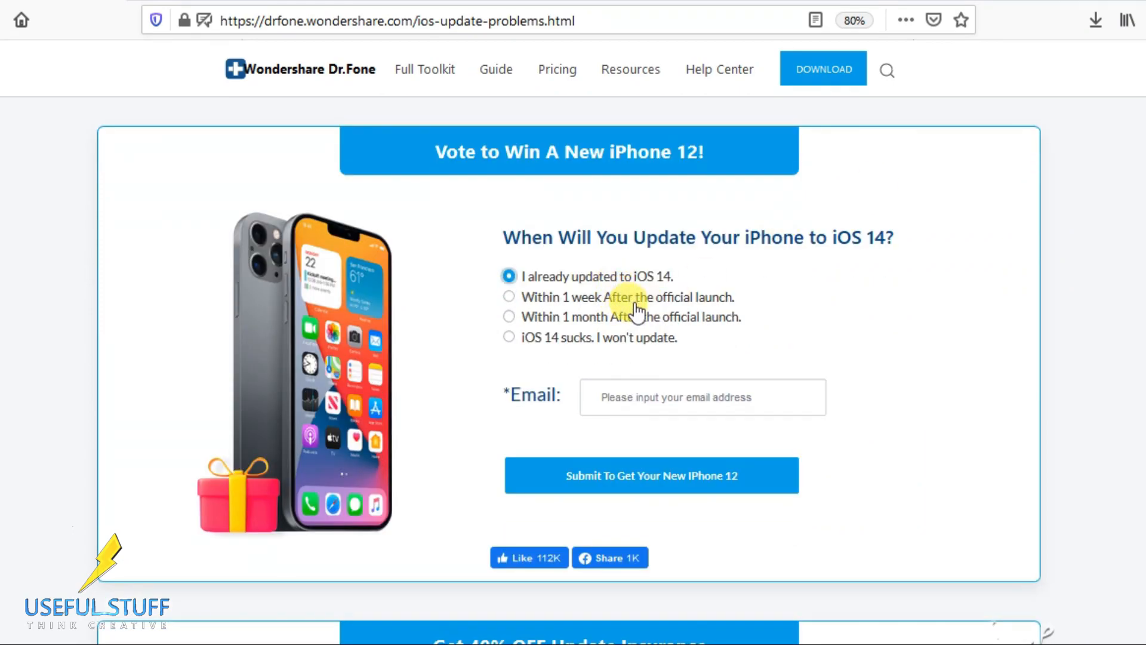
{"action": "left_click", "coordinate": [702, 397]}
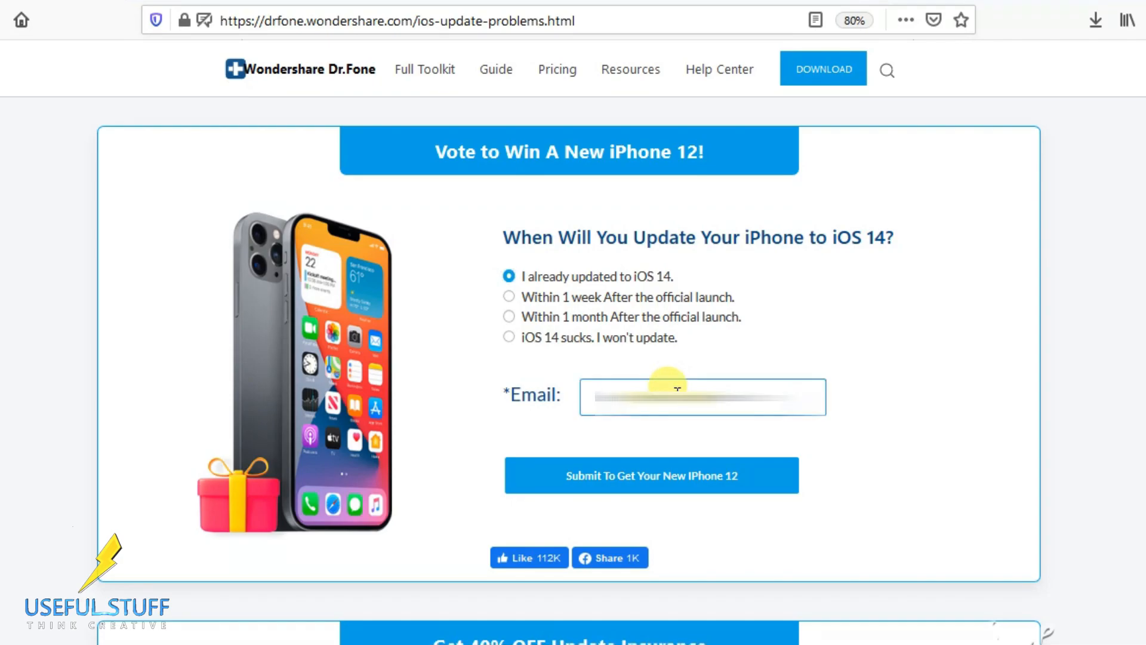
{"action": "left_click", "coordinate": [702, 397]}
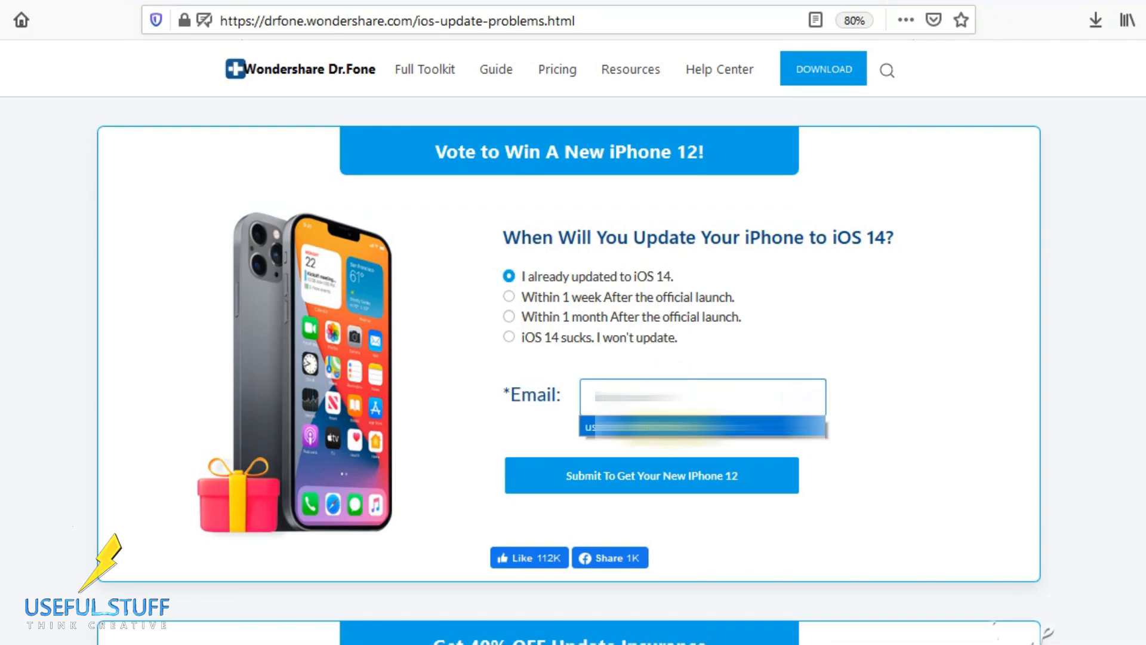